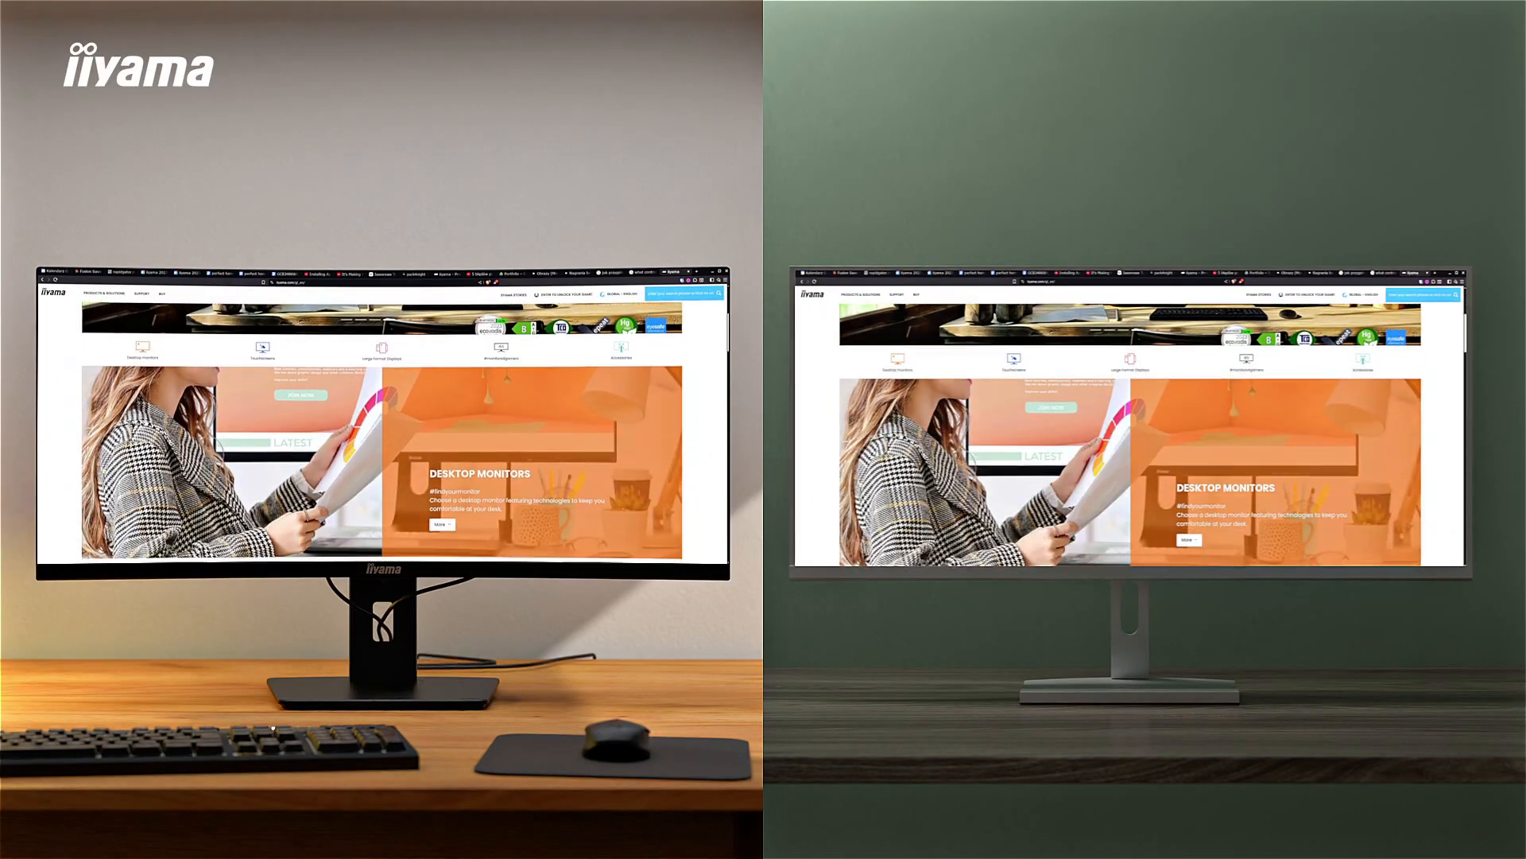
Scroll the products overview to reveal the monitor, large-format display and touchscreen categories
scroll("down", 3)
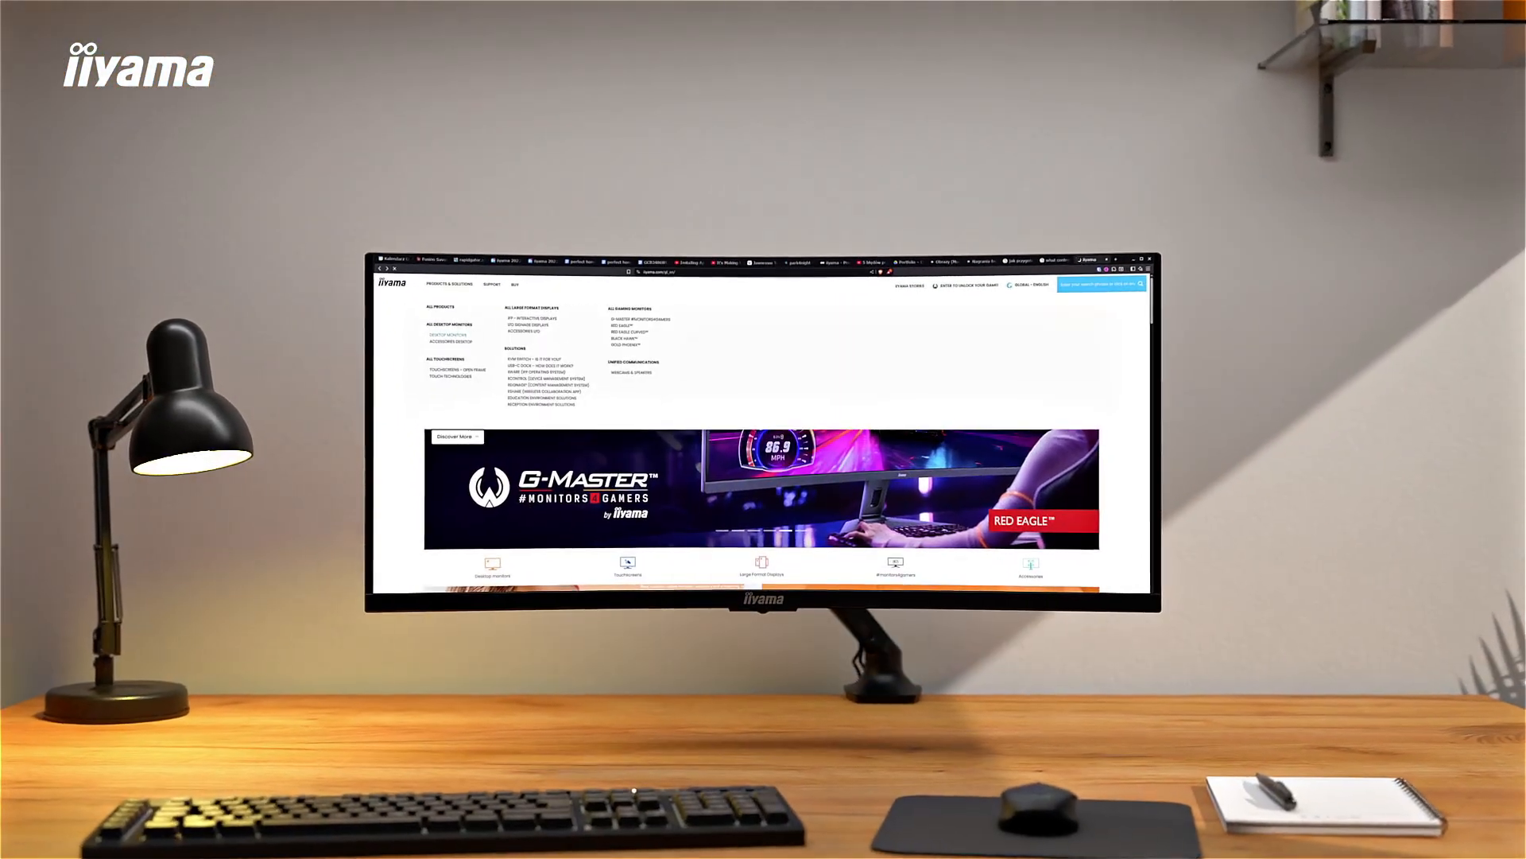
Show the All Desktop Monitors catalogue and browse down through the product grid
left_click(451, 335)
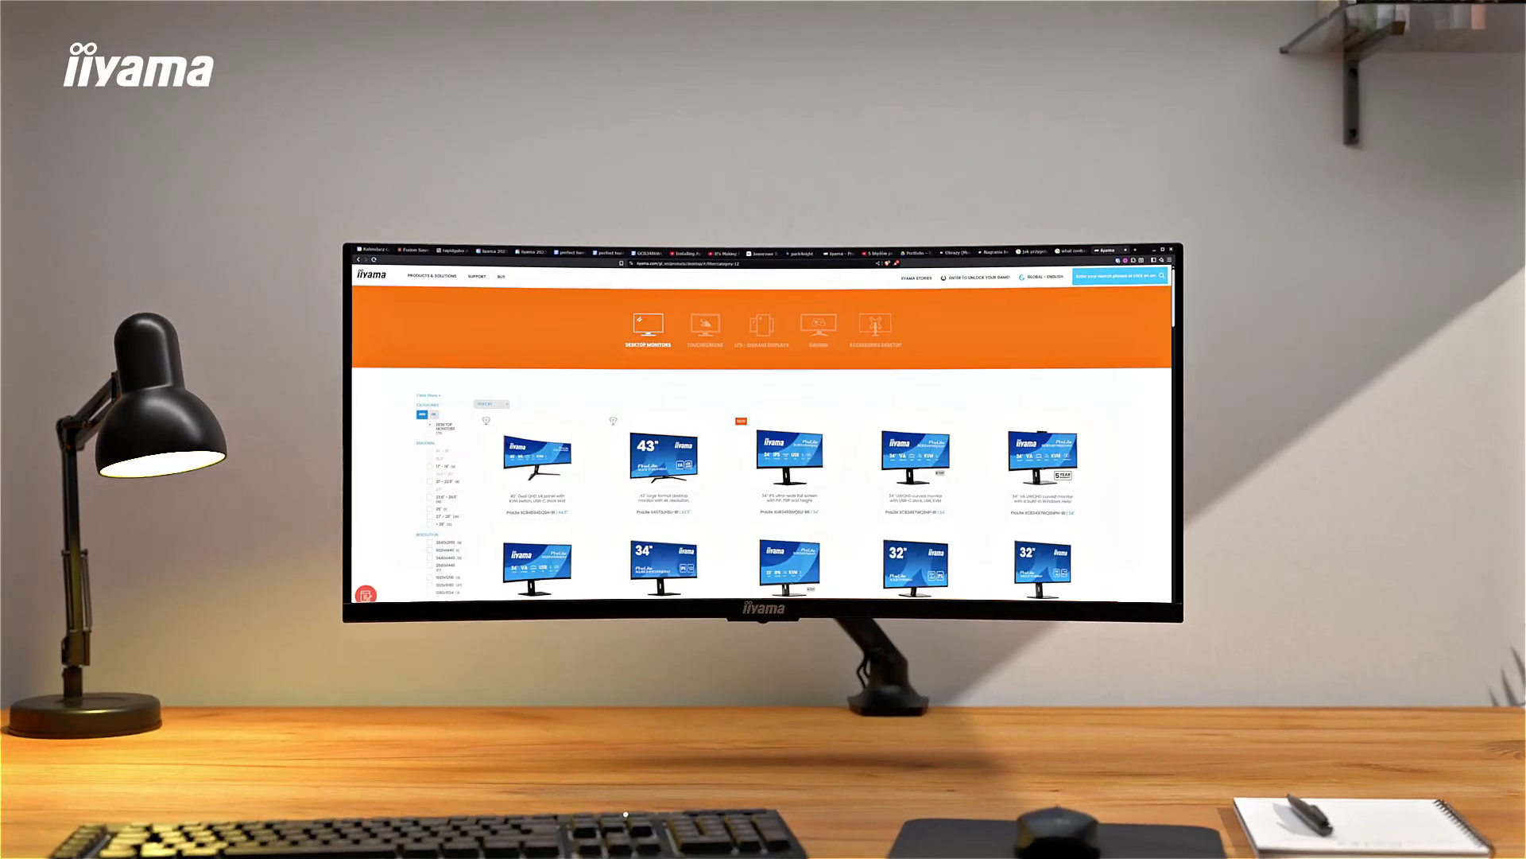
scroll("down", 3)
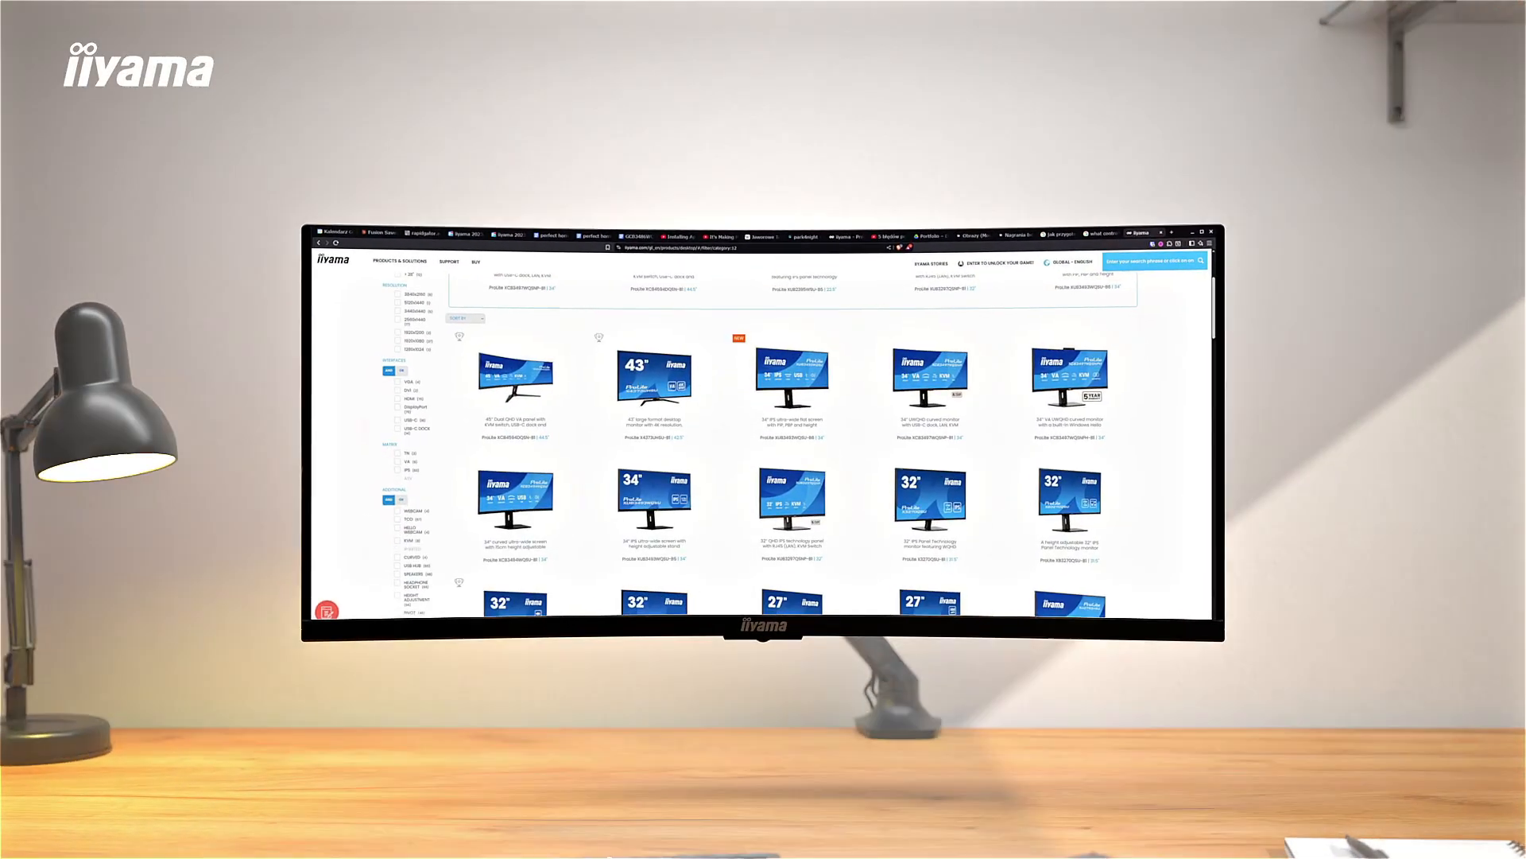
scroll("down", 3)
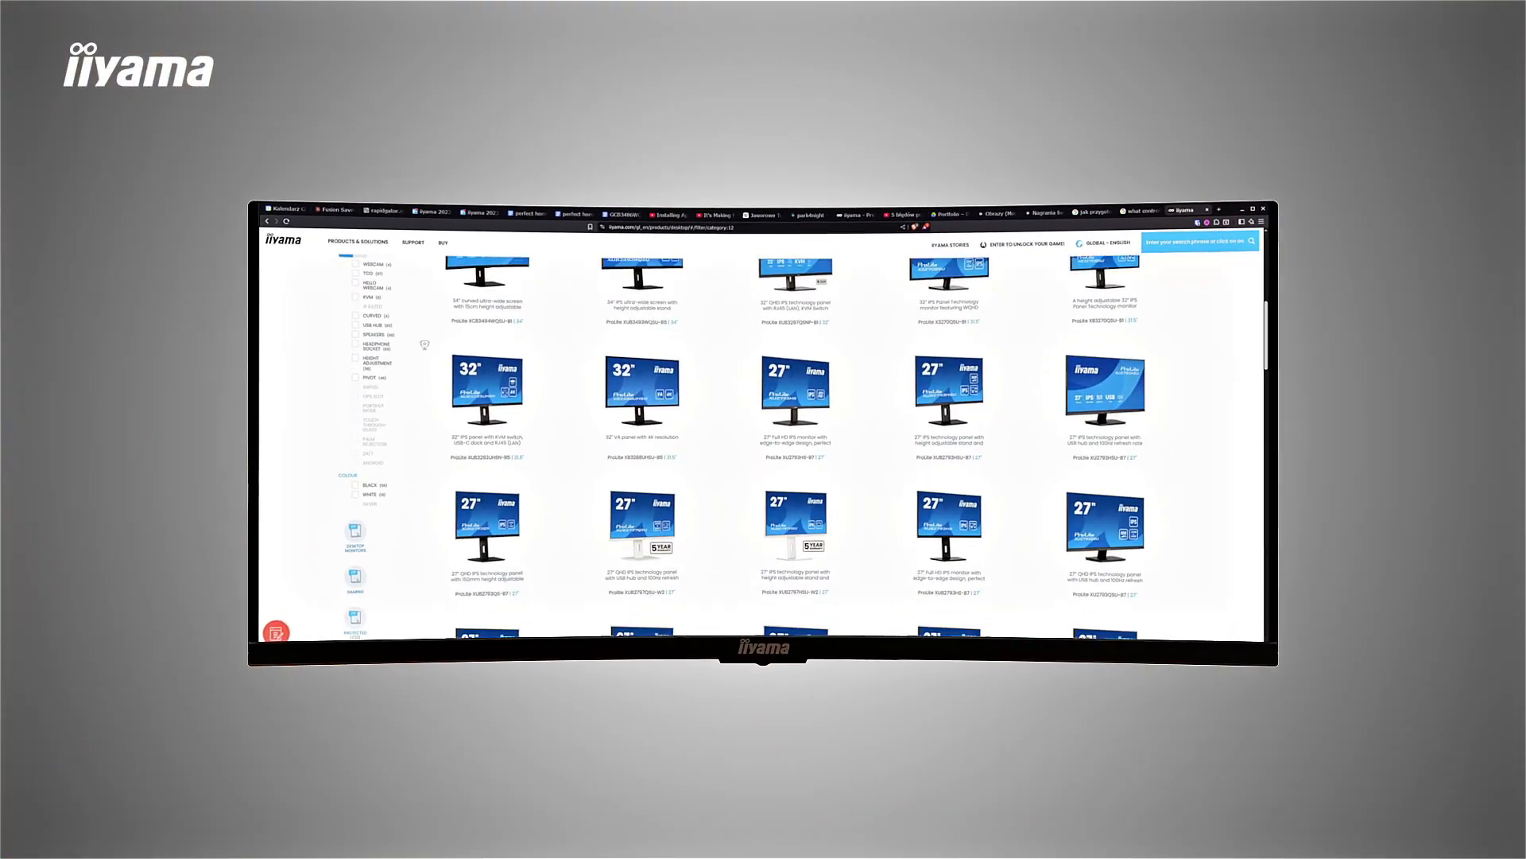